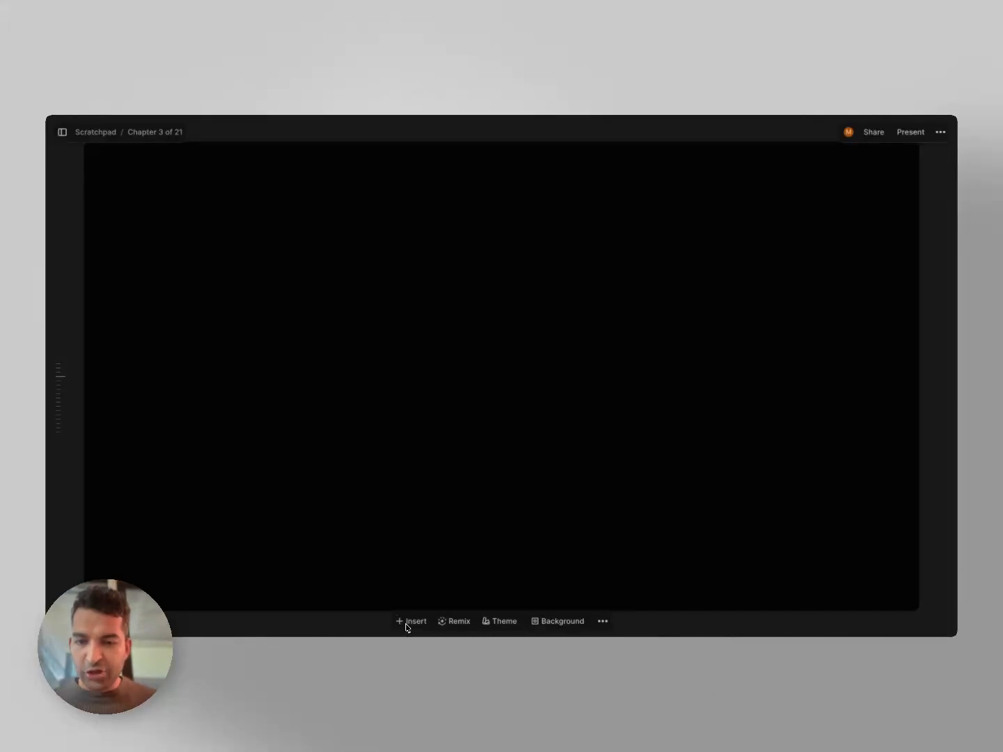
# Insert a heading widget reading 'futuristic electric sports car' into the empty chapter.
pyautogui.click(411, 622)
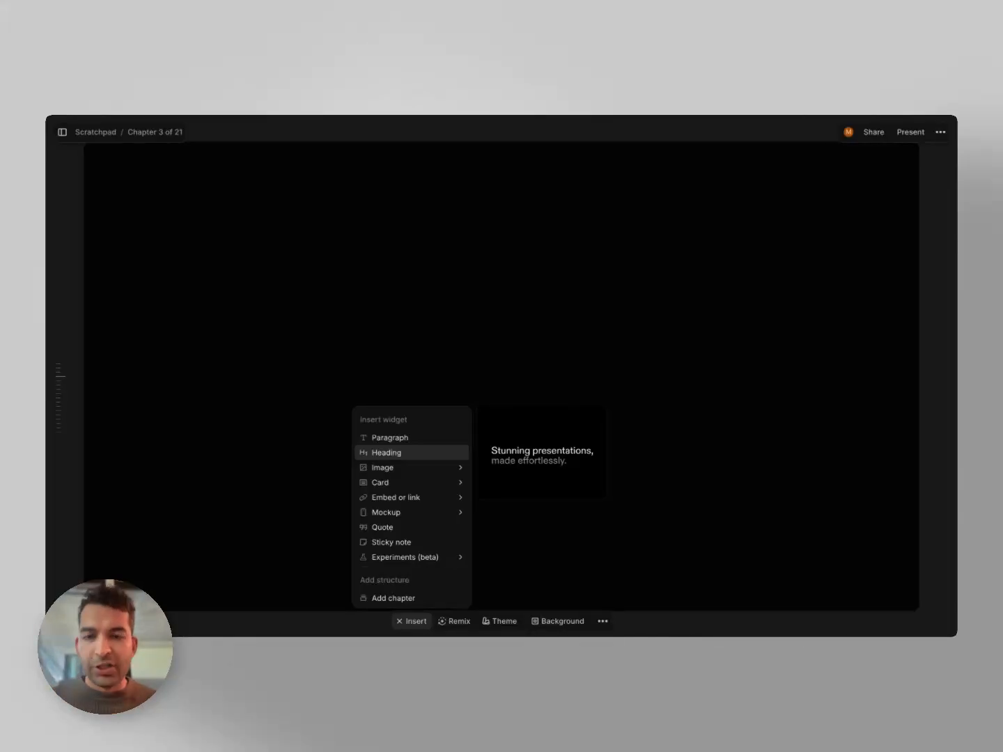
pyautogui.click(386, 452)
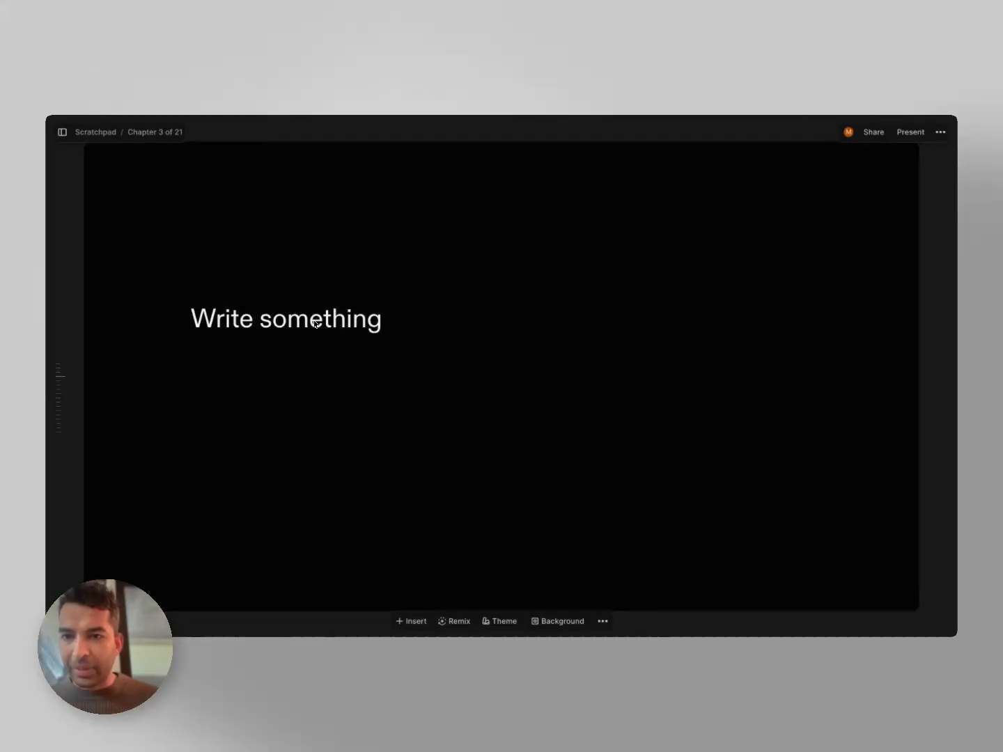
pyautogui.write('futuristic')
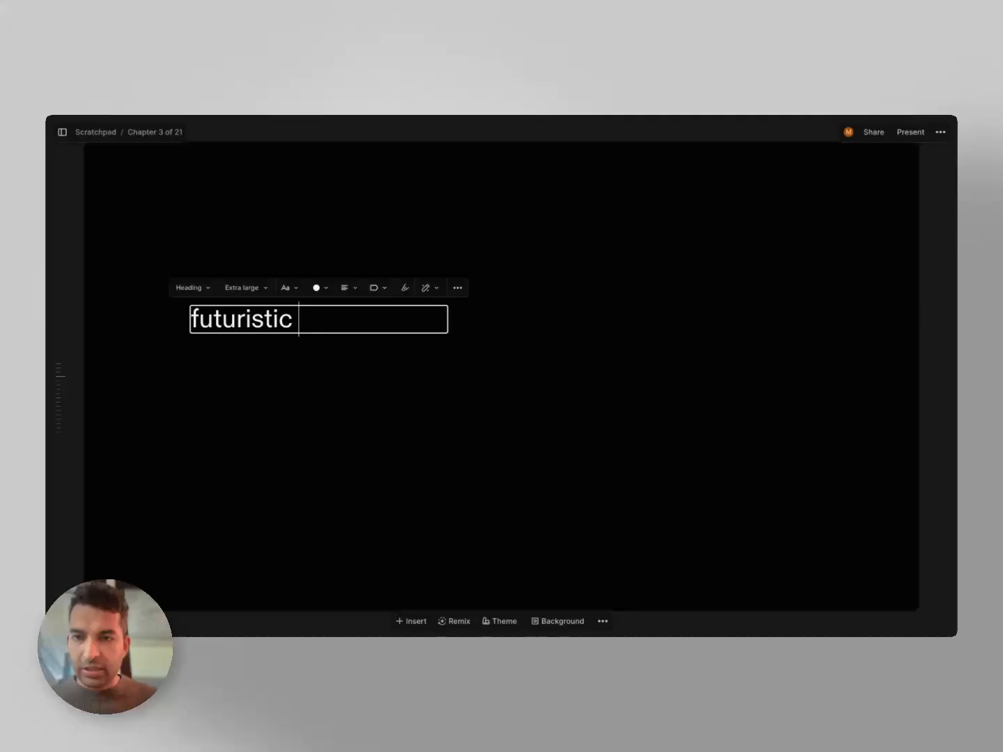
pyautogui.write('electric sports car')
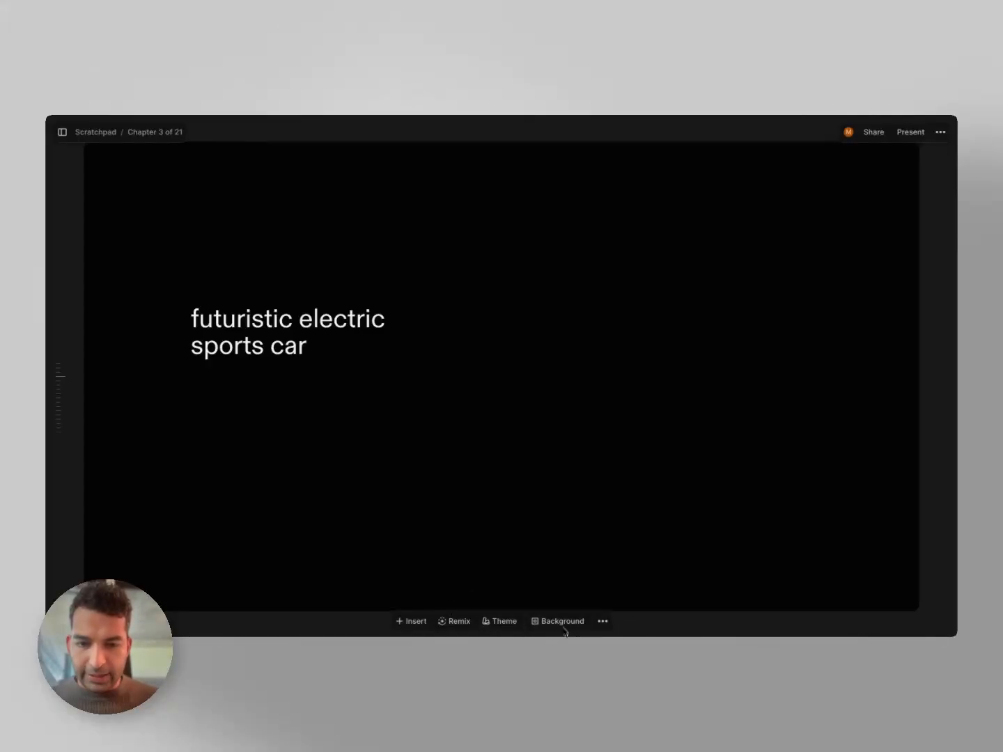
pyautogui.moveTo(516, 610)
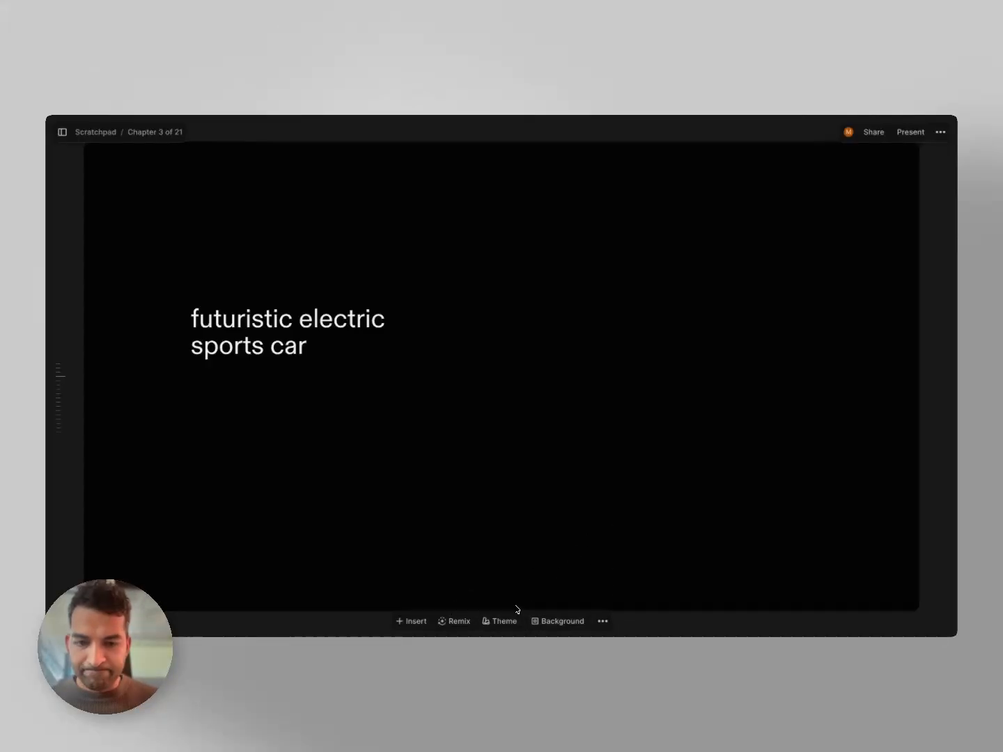
# Remix into the 'Statement + 2 media in grid' layout with Generate Images on.
pyautogui.click(454, 621)
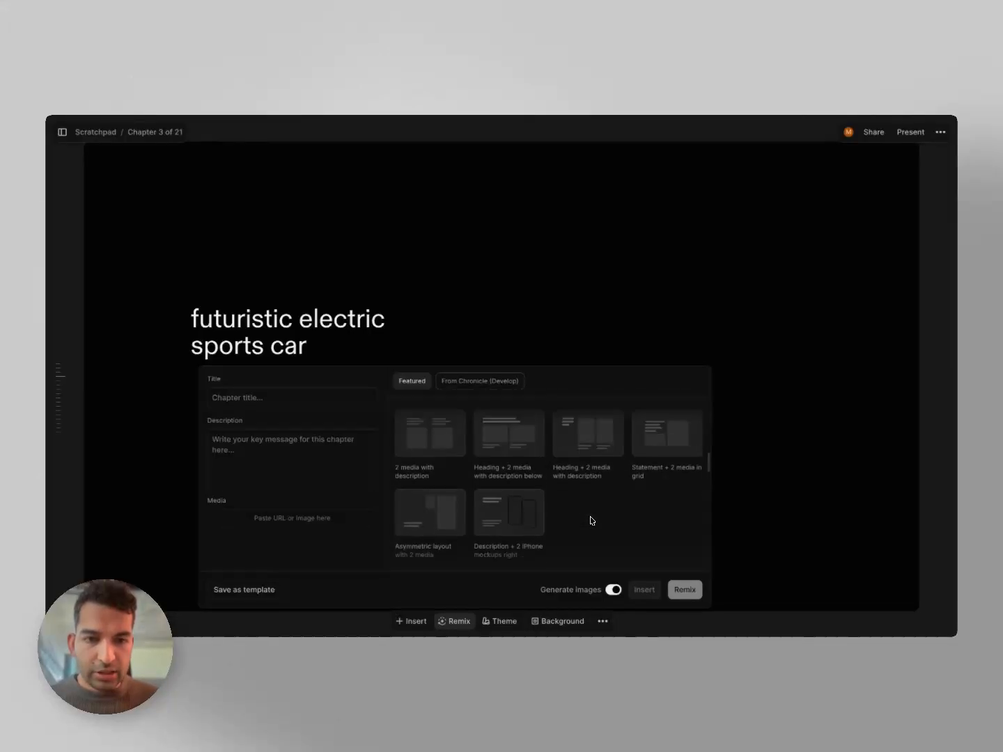
pyautogui.click(666, 450)
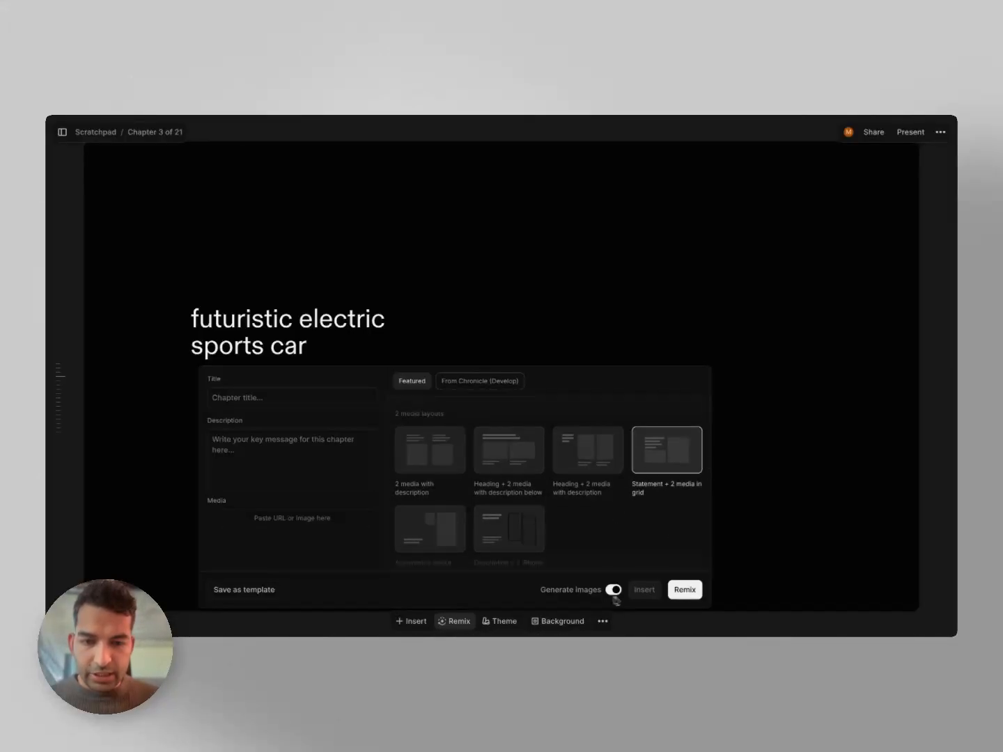
pyautogui.click(683, 591)
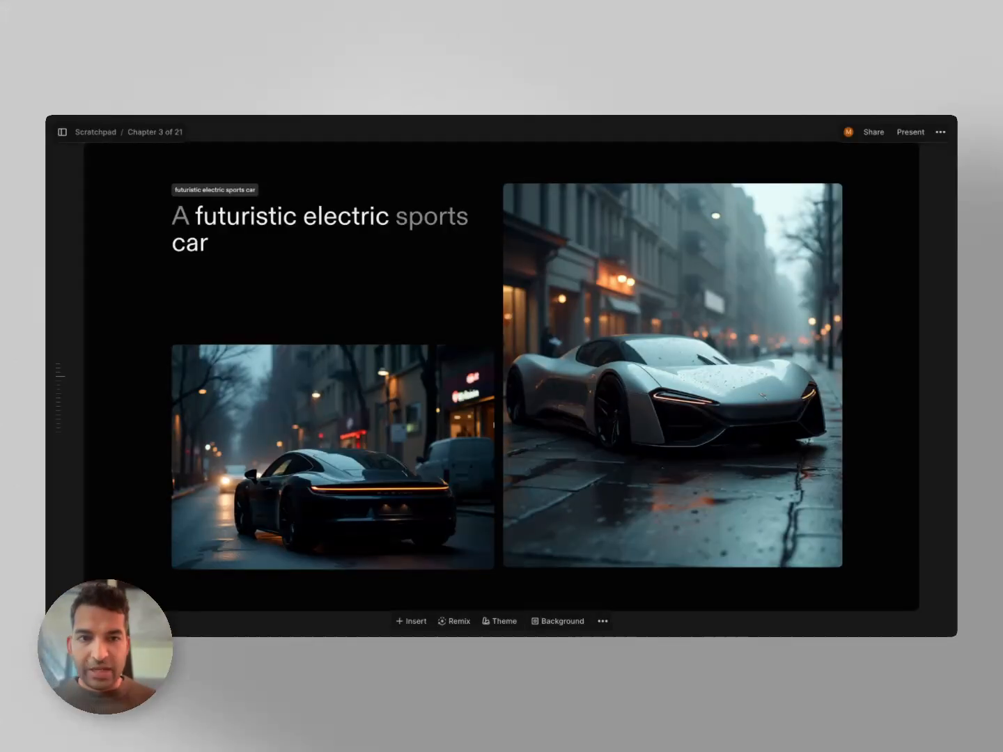
pyautogui.click(910, 131)
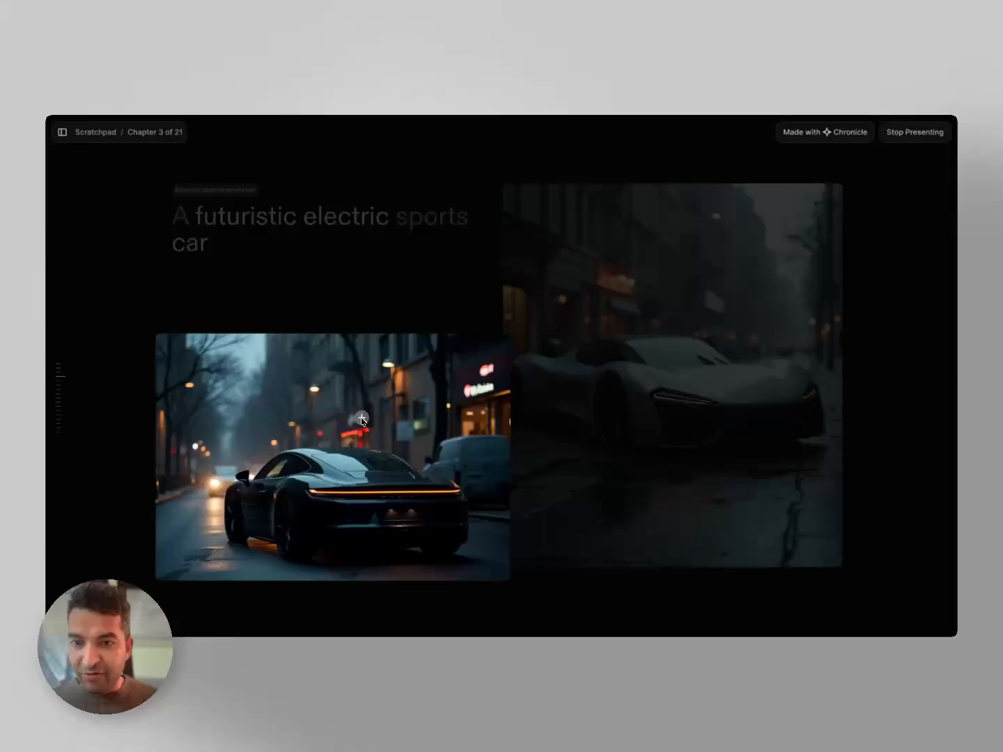
pyautogui.click(680, 376)
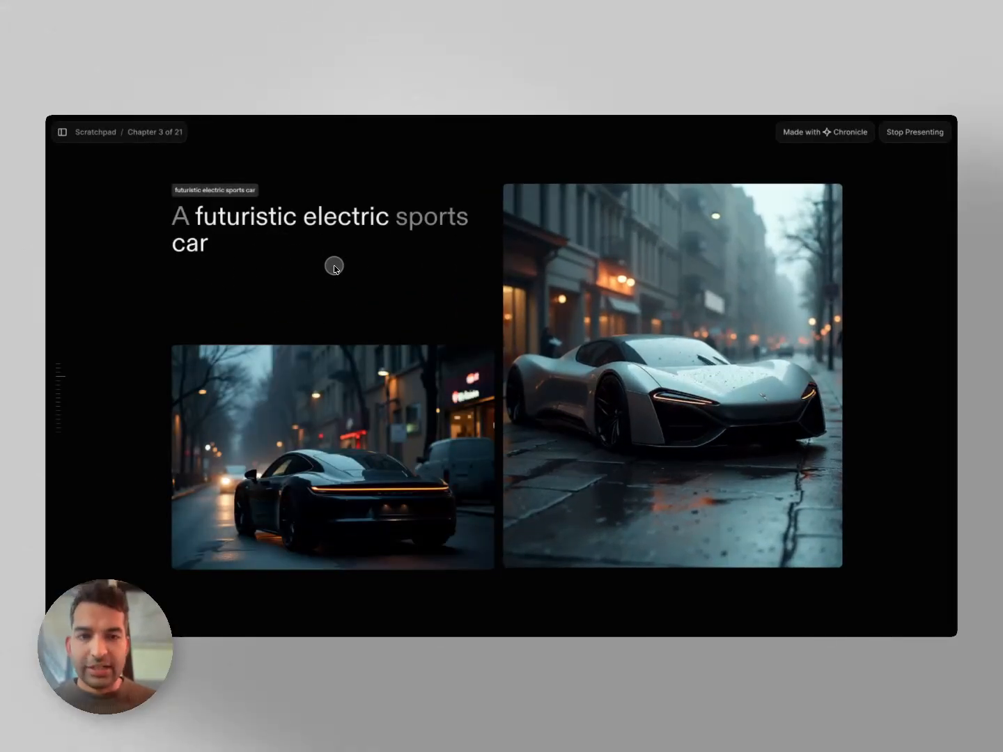
pyautogui.click(914, 131)
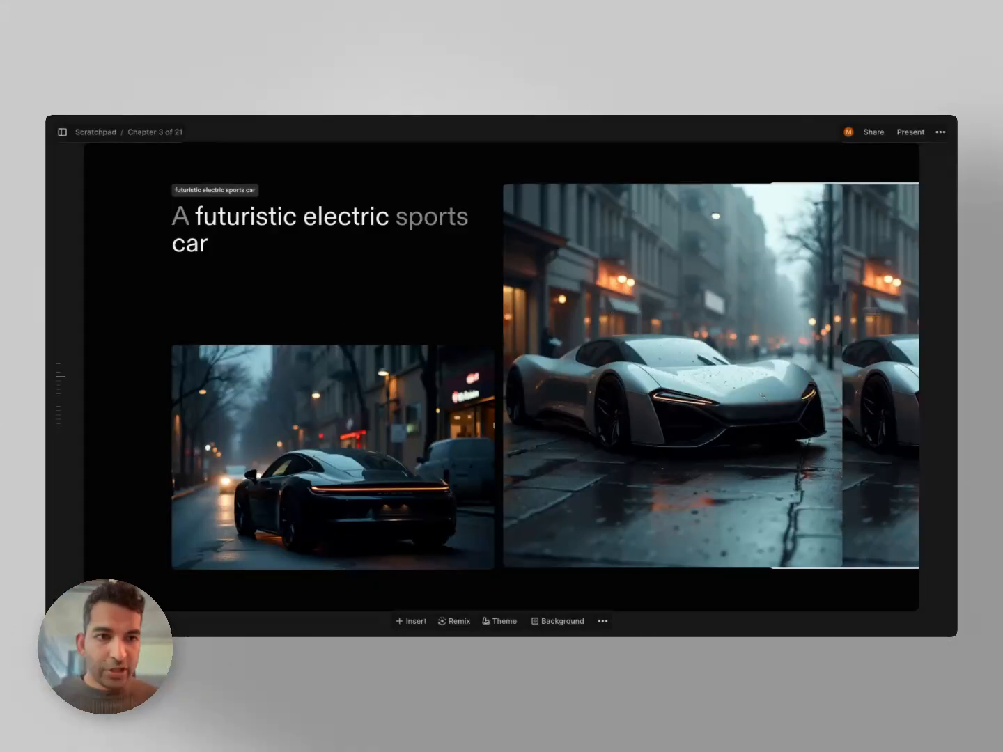
# Regenerate the right-hand image from the prompt 'interriors of a luxury sport ev car'.
pyautogui.click(711, 383)
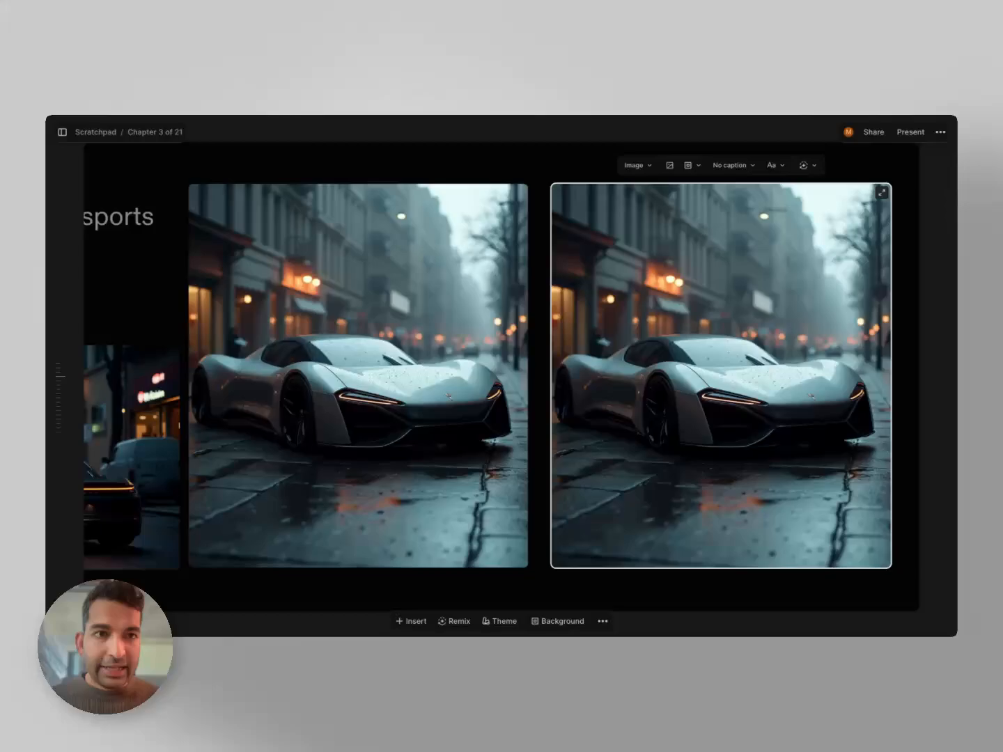
pyautogui.click(806, 165)
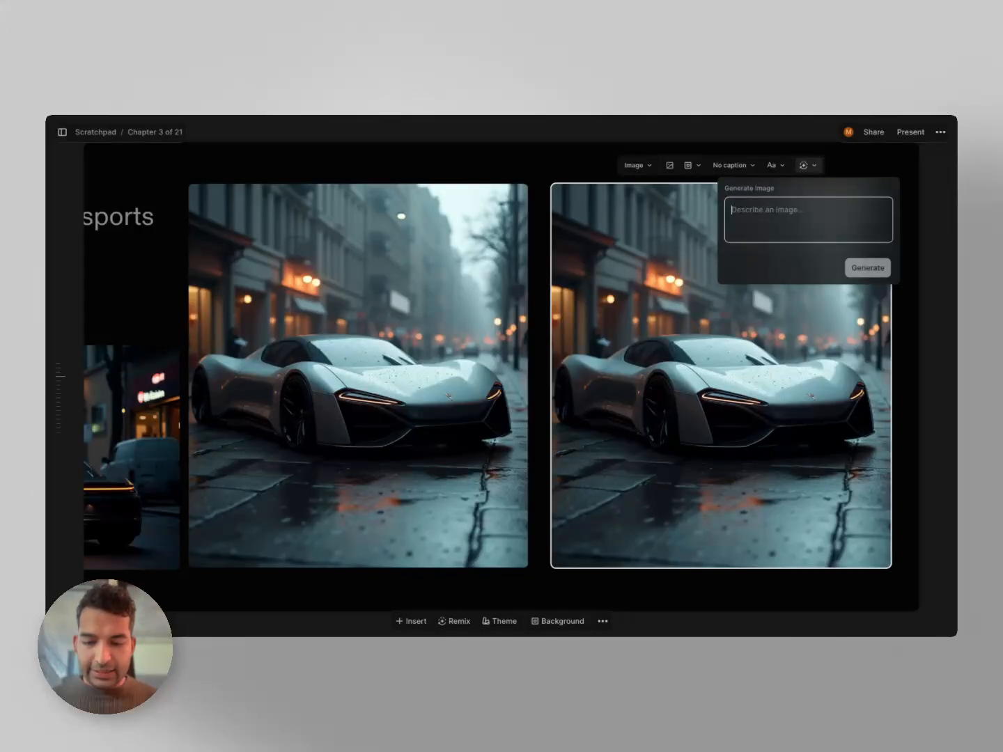
pyautogui.write('interriors of a luxur')
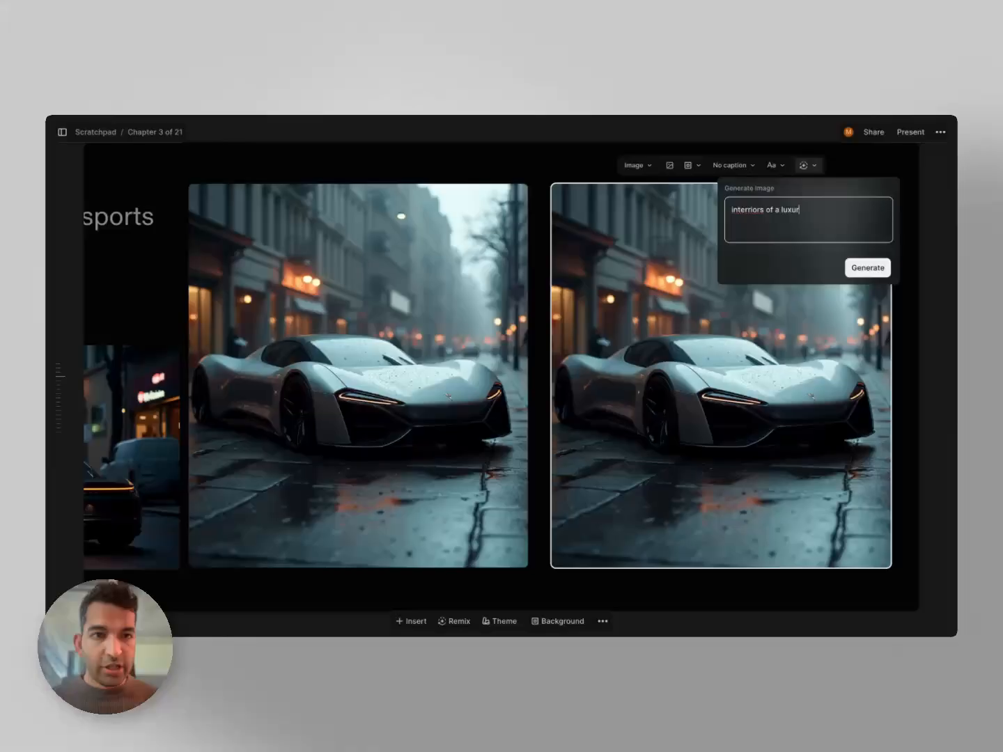
pyautogui.write('y sport ev car')
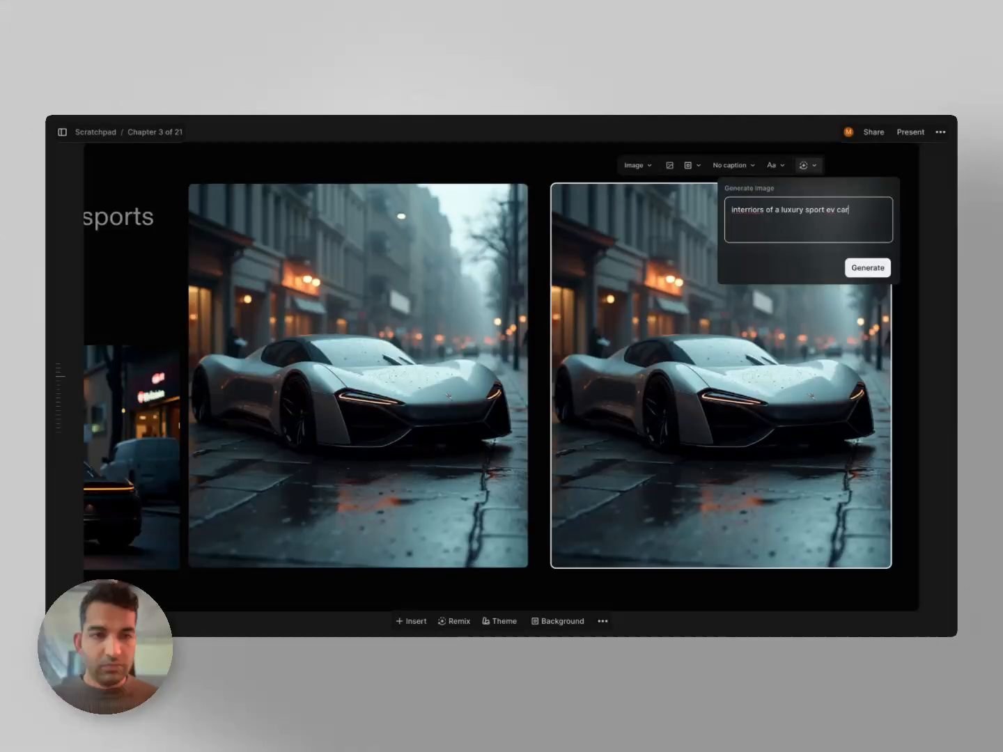
pyautogui.click(867, 268)
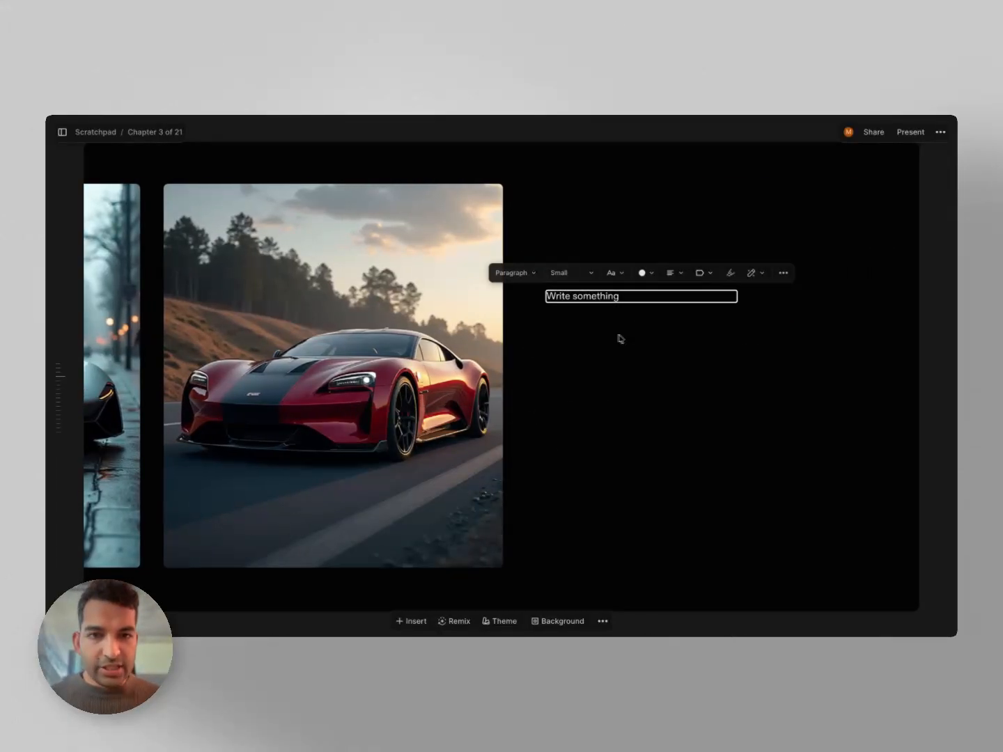
# Have AI write 'a prompt to generate a beautiful render of an electric sports car' in the text block.
pyautogui.click(751, 273)
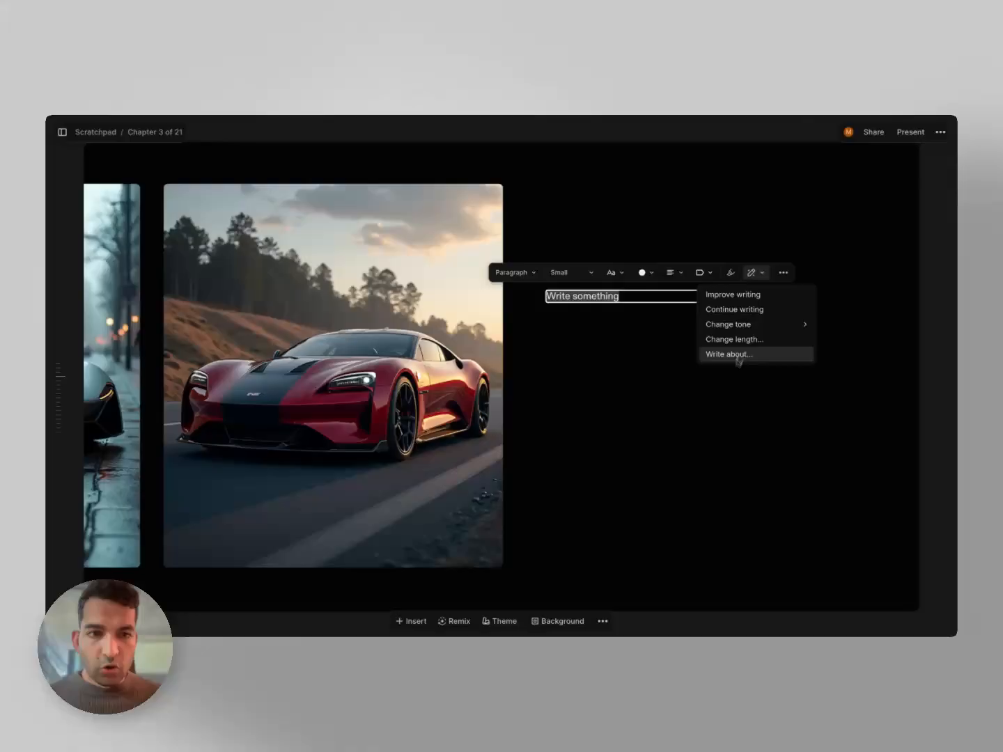
pyautogui.click(729, 354)
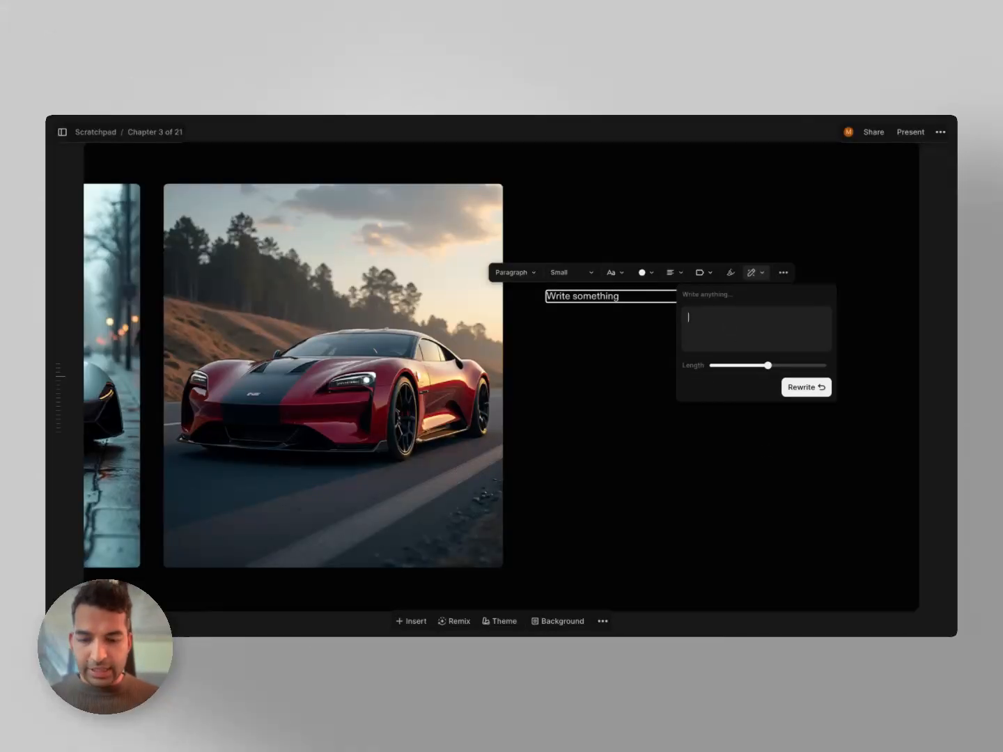
pyautogui.write('write a prompt to generate')
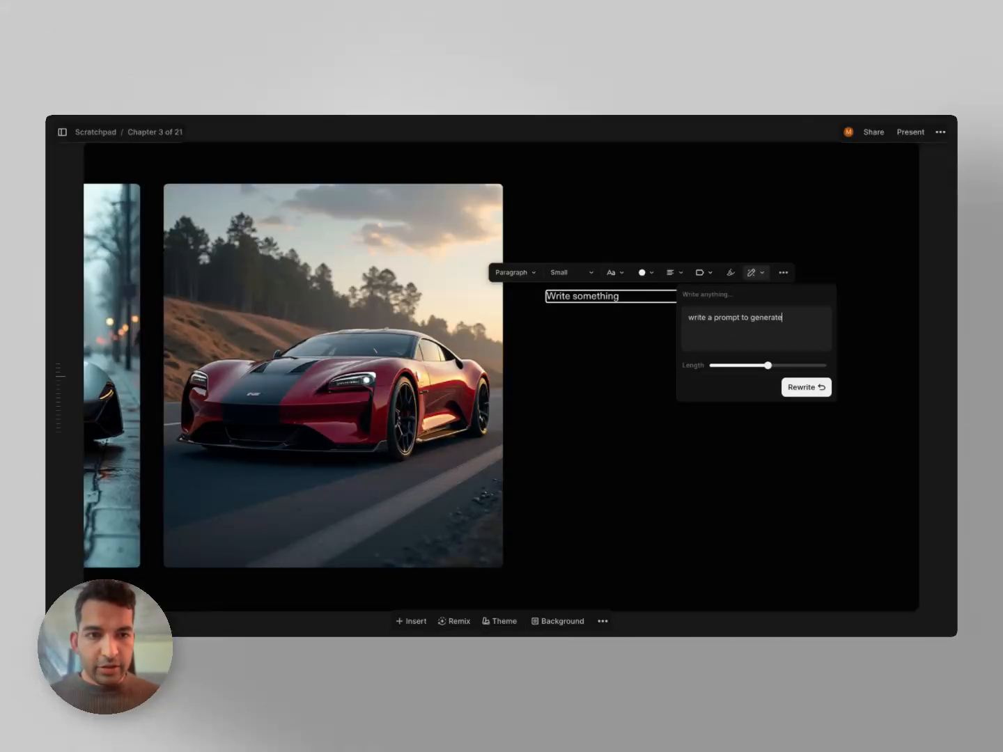
pyautogui.write('a beautiful render of')
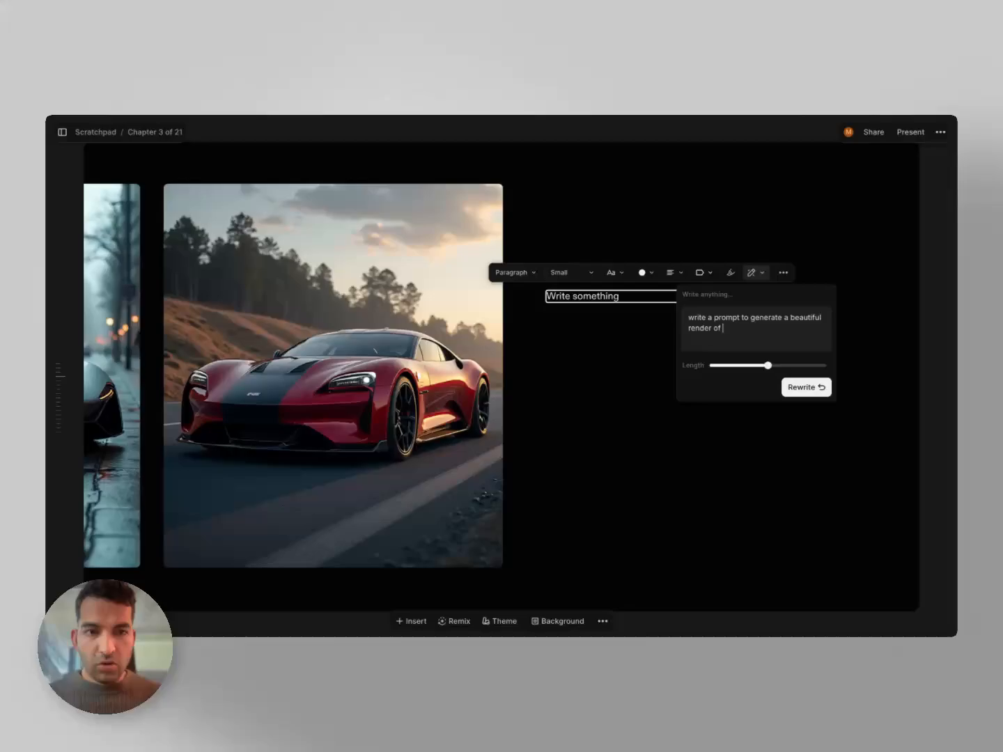
pyautogui.write('an')
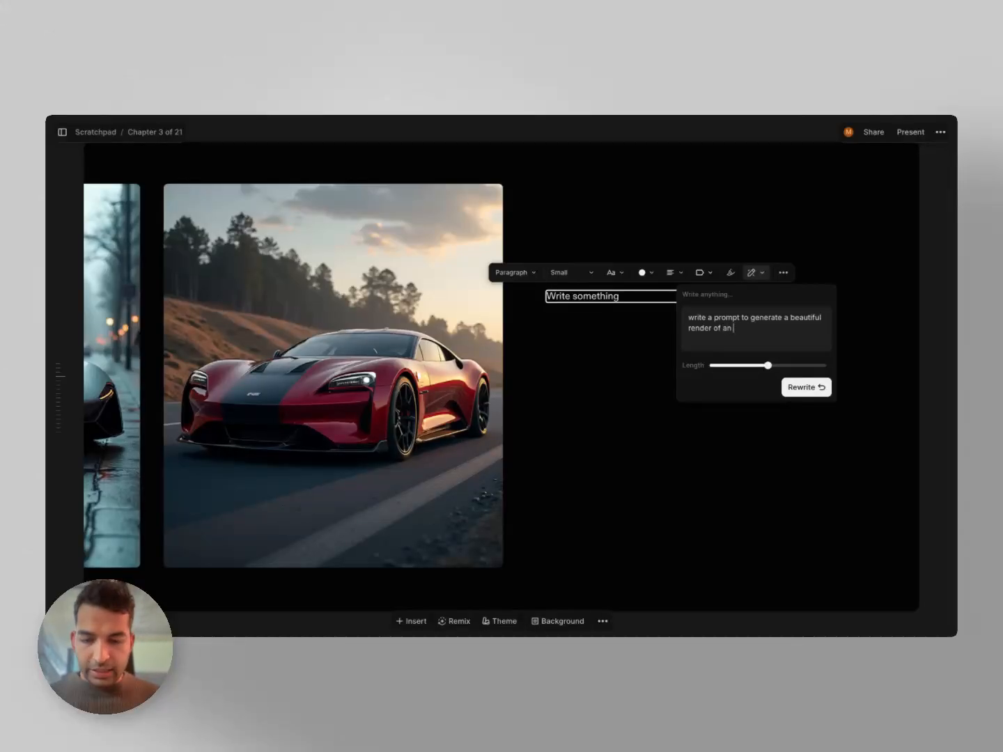
pyautogui.write("electric sports car's interiors")
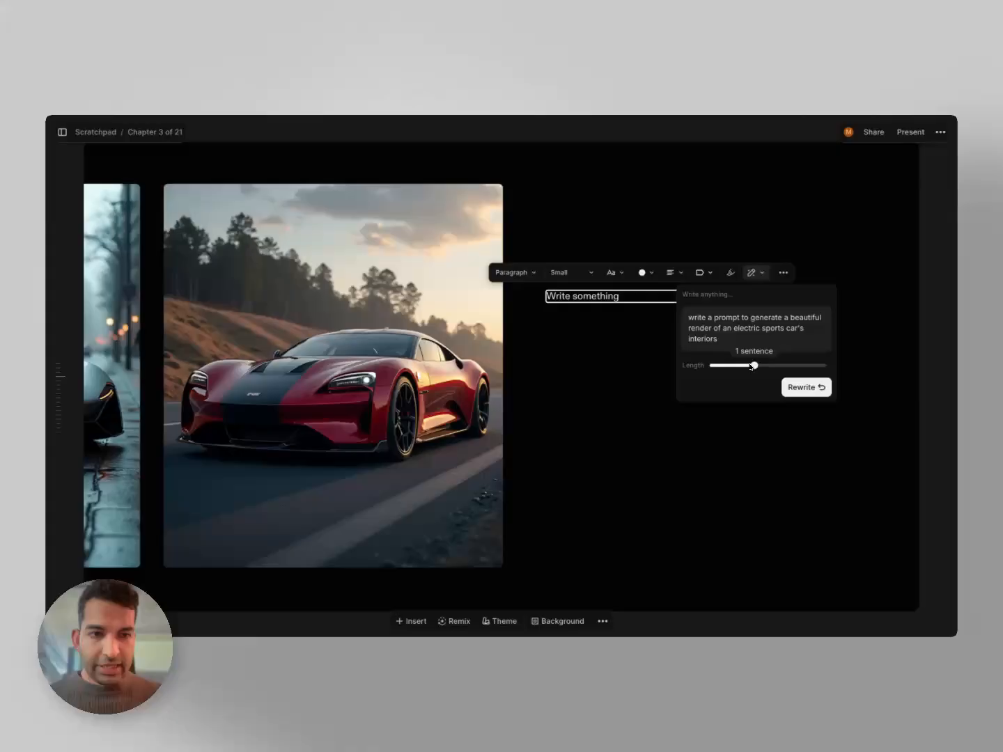
pyautogui.click(805, 387)
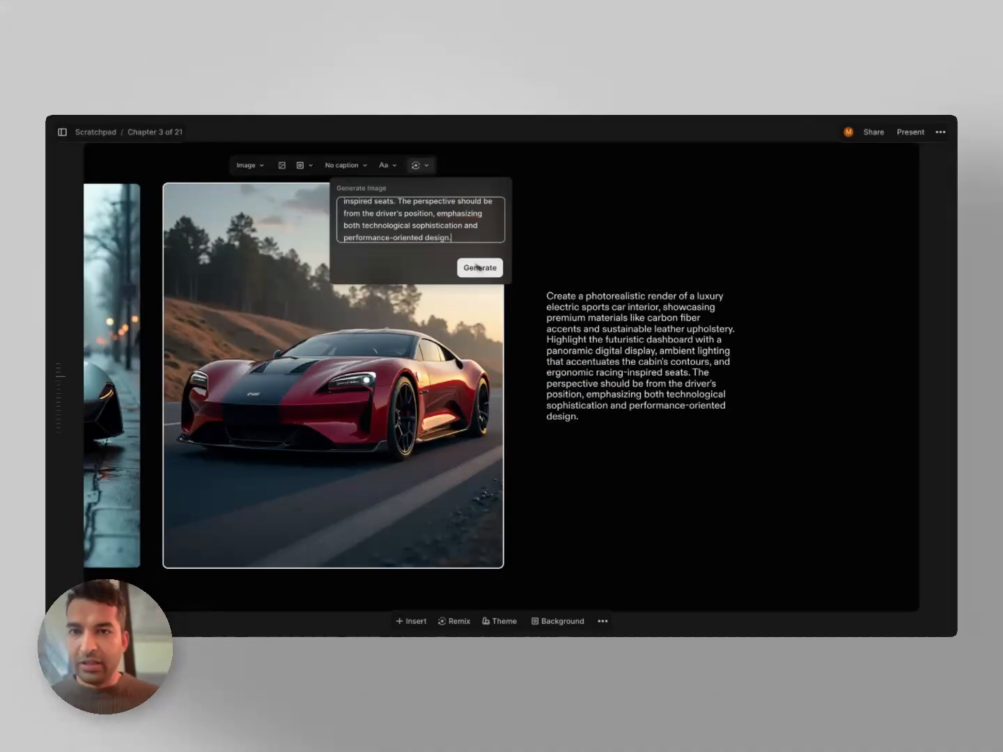
# Generate the interior render from the pasted prompt and finish editing the image.
pyautogui.click(479, 267)
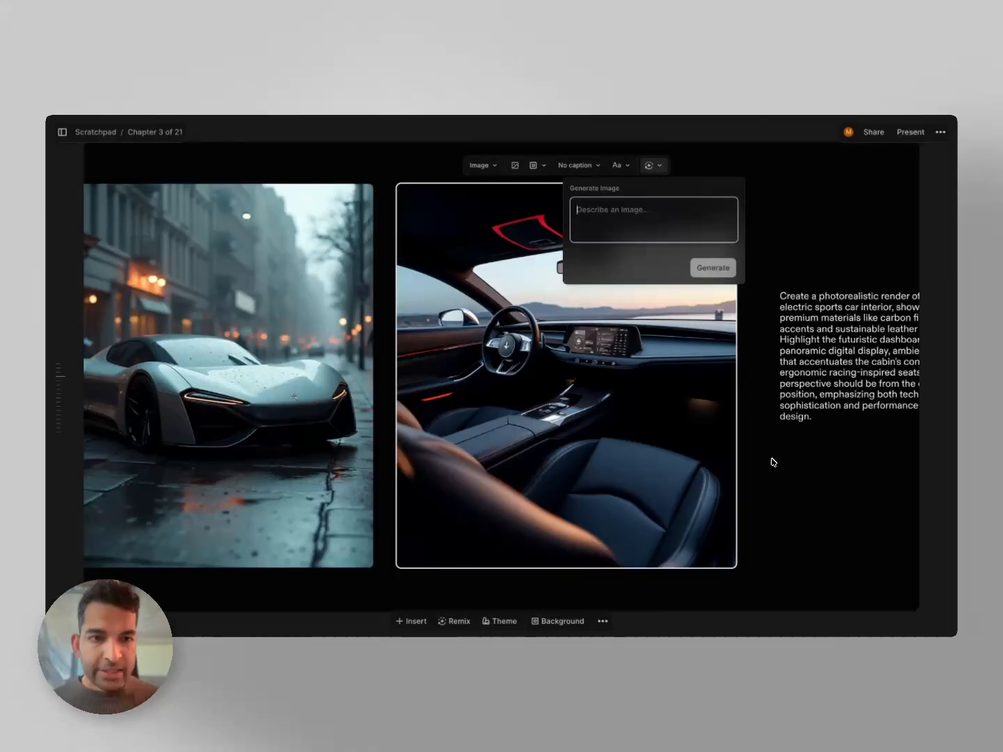
pyautogui.click(774, 462)
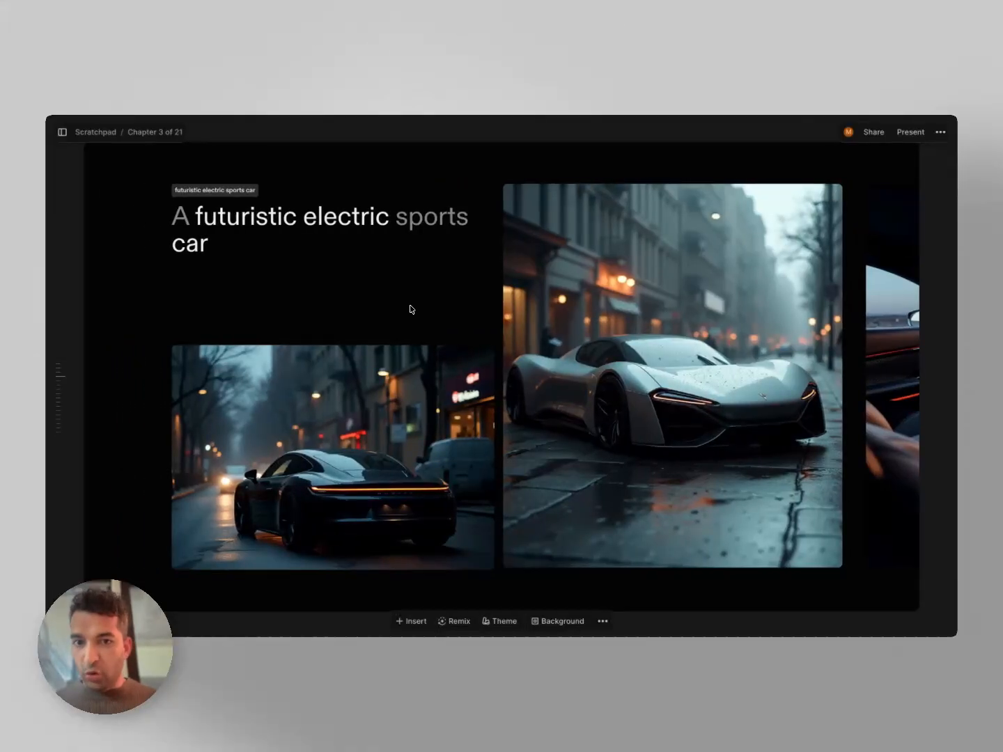
pyautogui.moveTo(459, 319)
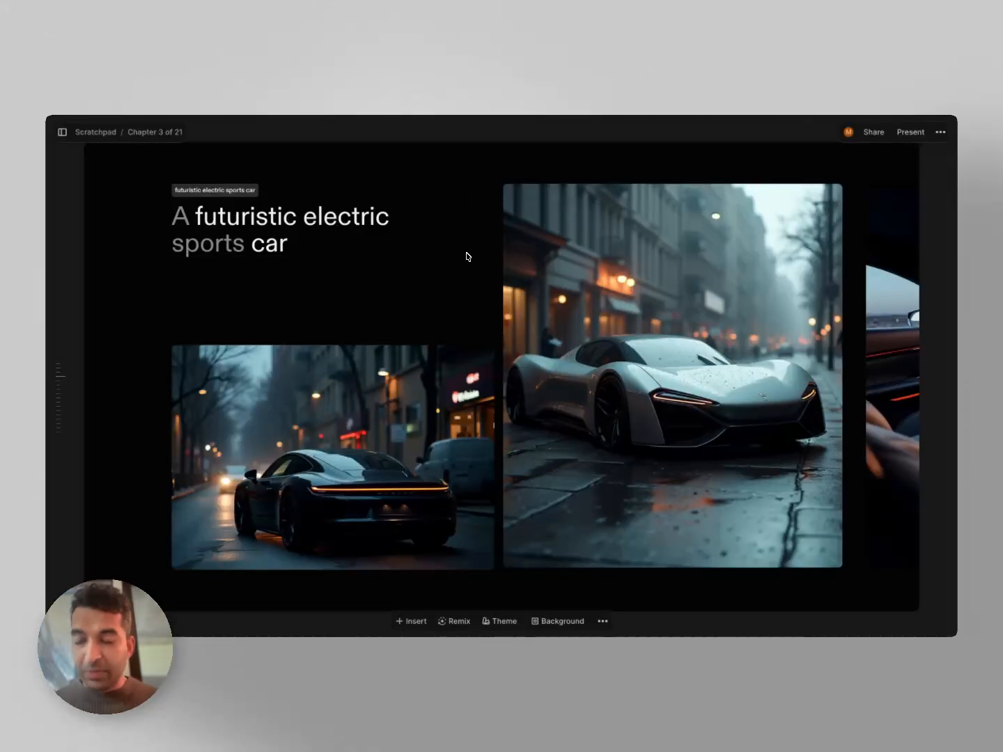
# Scroll down past the sports car chapter to the next chapter gap.
pyautogui.scroll(-3)
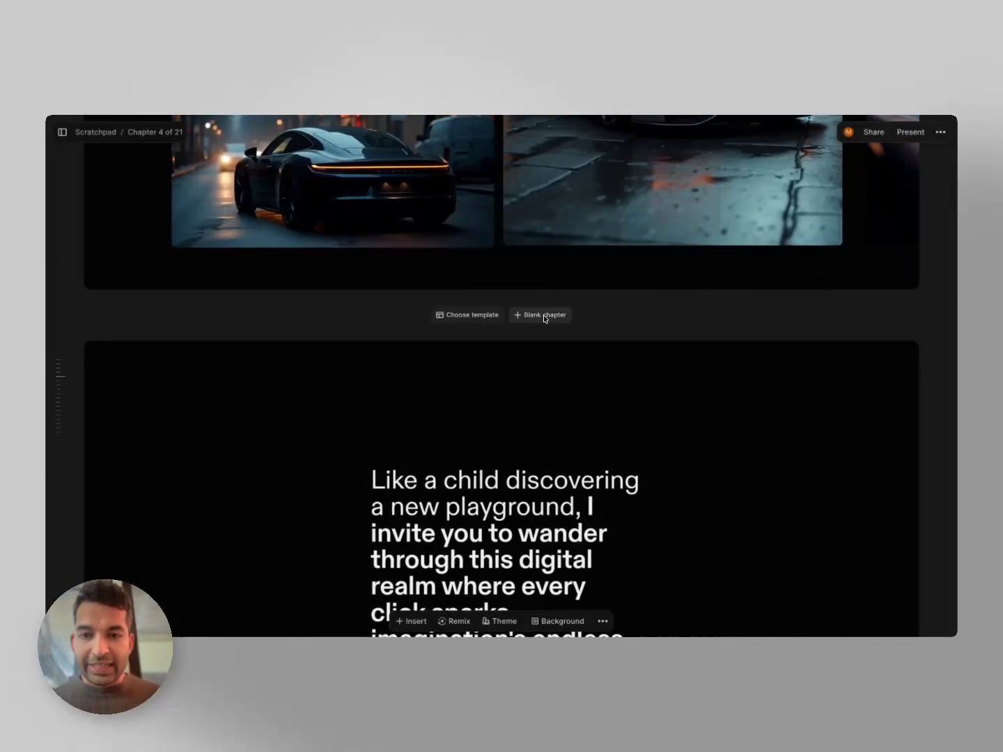
# Add a blank chapter with heading 'A modern bike that shows precision engineering'.
pyautogui.click(410, 622)
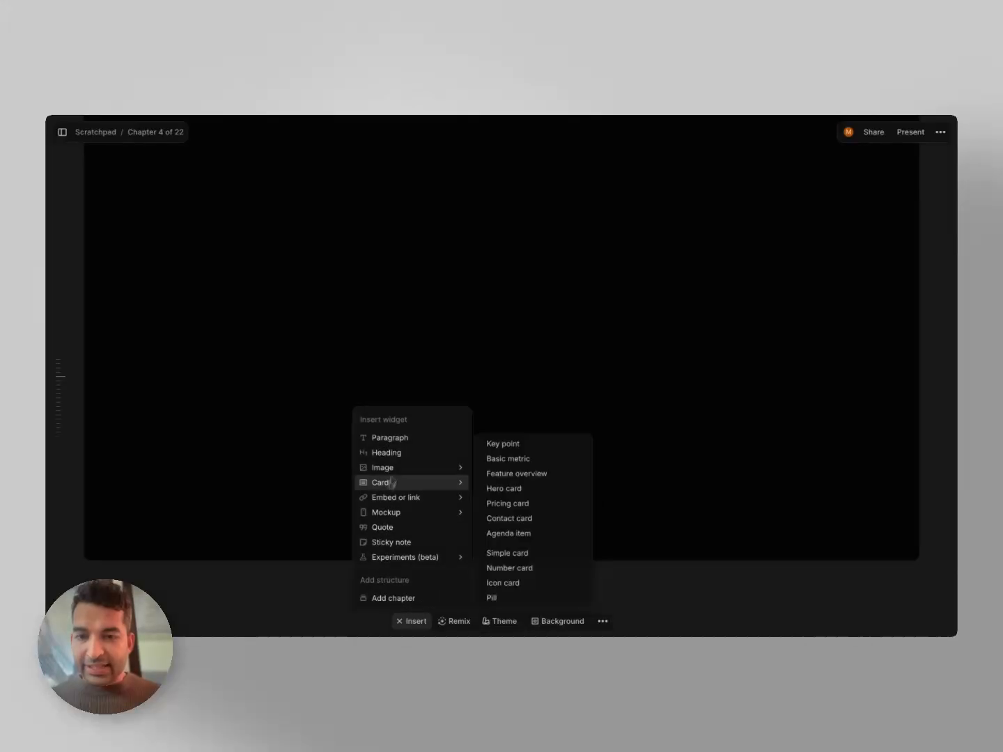
pyautogui.click(386, 452)
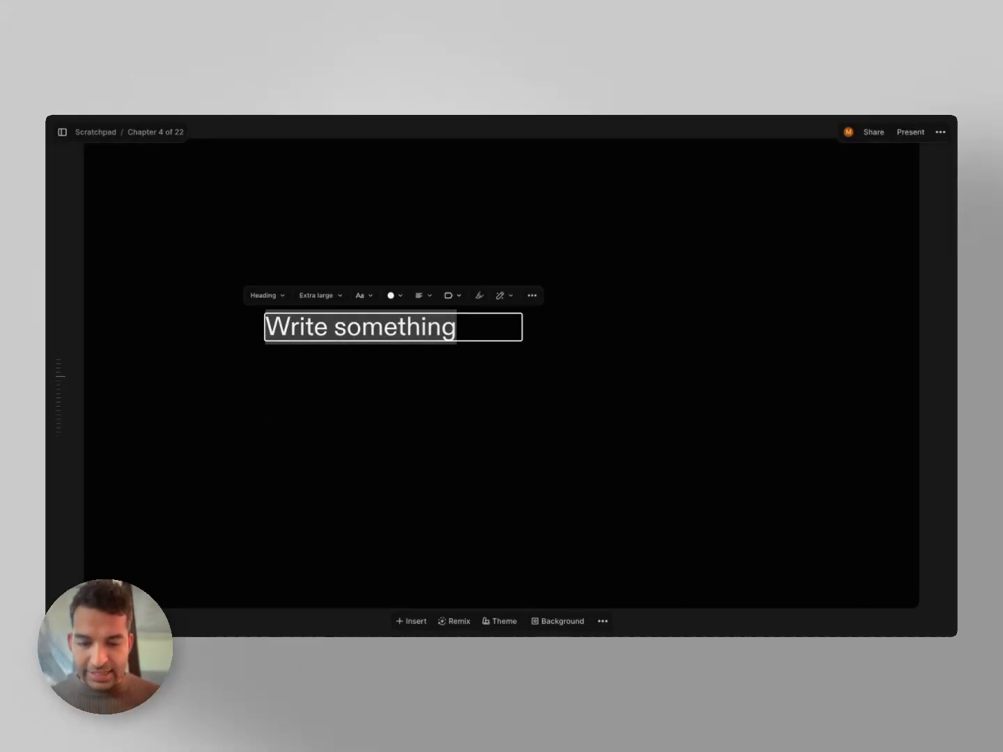
pyautogui.write('A modern bik')
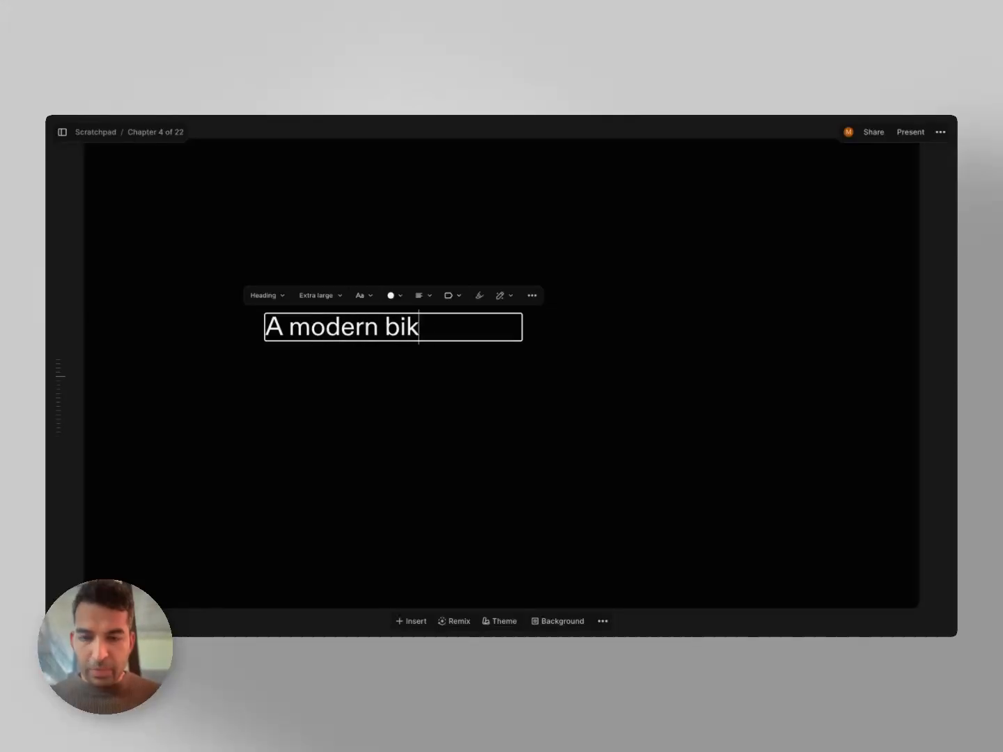
pyautogui.write('e that shows')
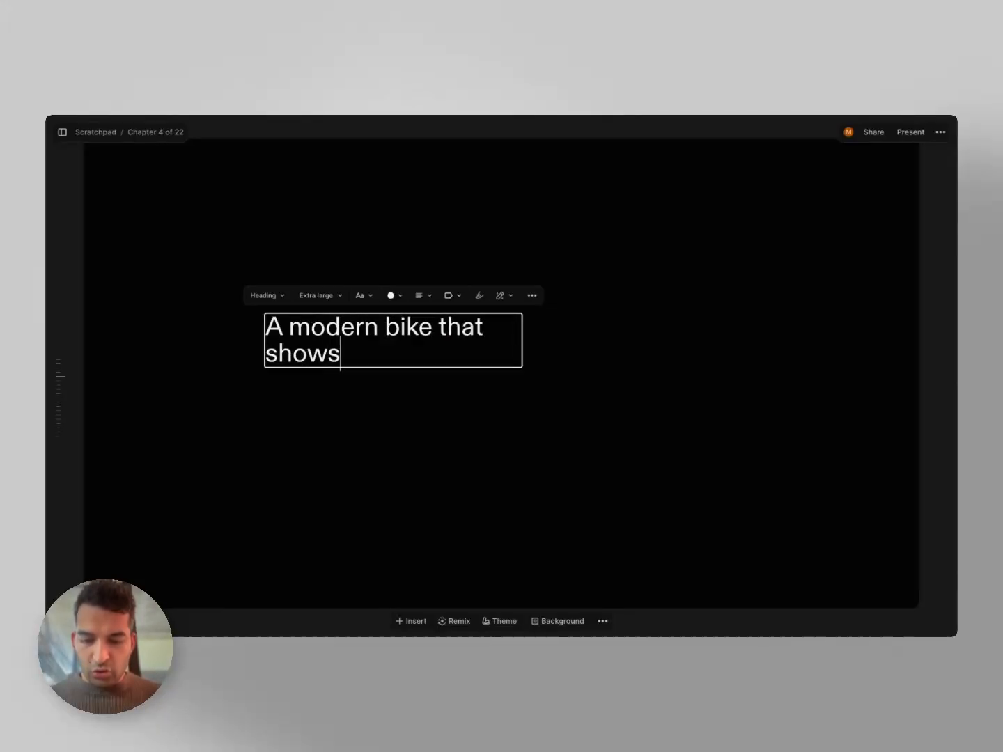
pyautogui.write('precision engineering')
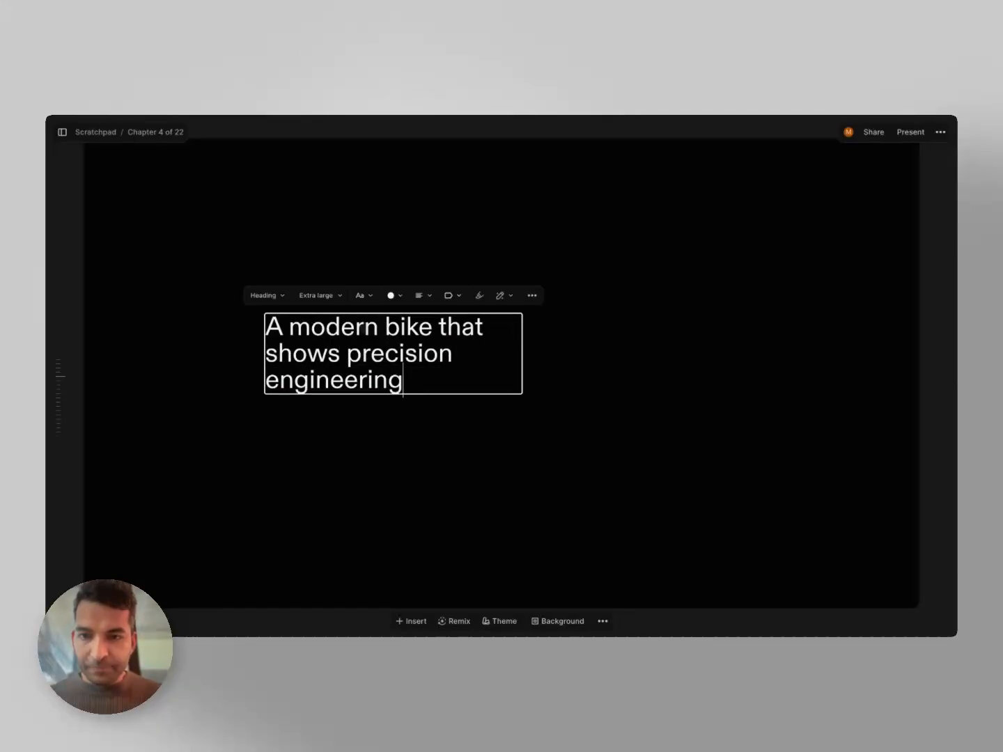
pyautogui.click(454, 622)
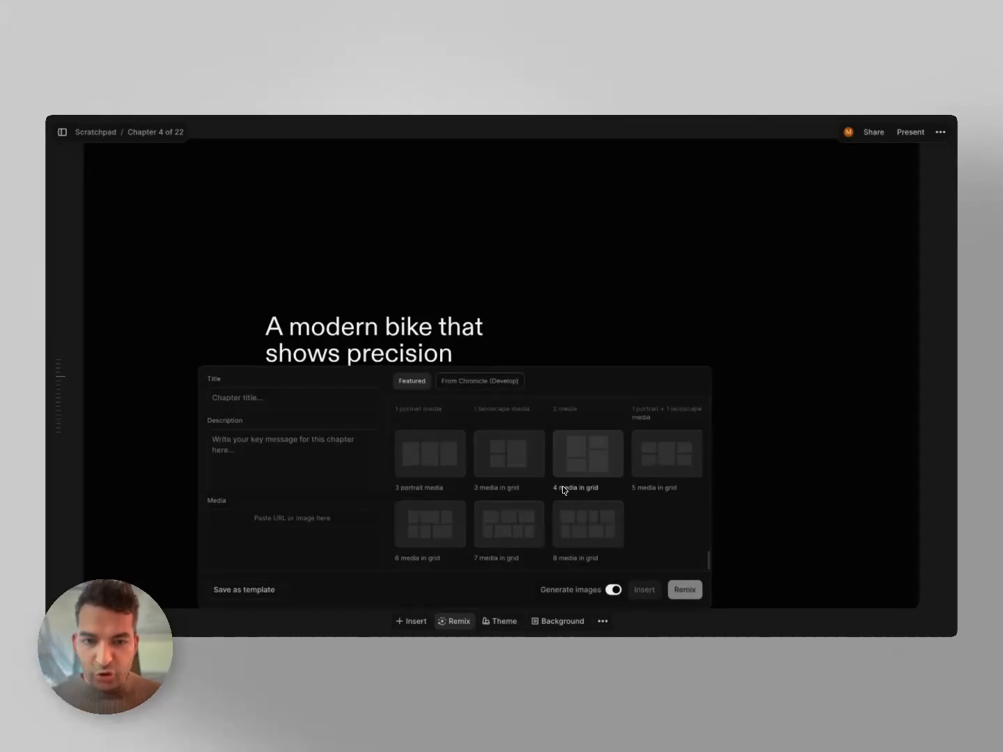
# Remix the bike chapter into a media grid of generated bike images.
pyautogui.click(684, 590)
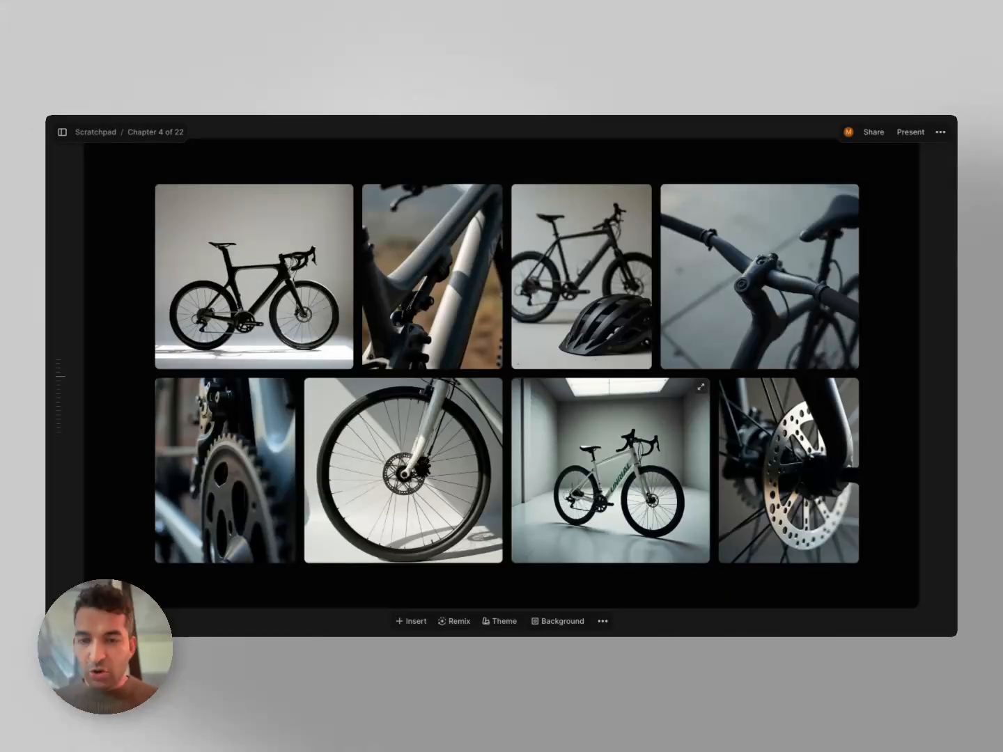
# Remix into 'Heading + 5 media in bento grid' with Generate images switched off.
pyautogui.click(432, 278)
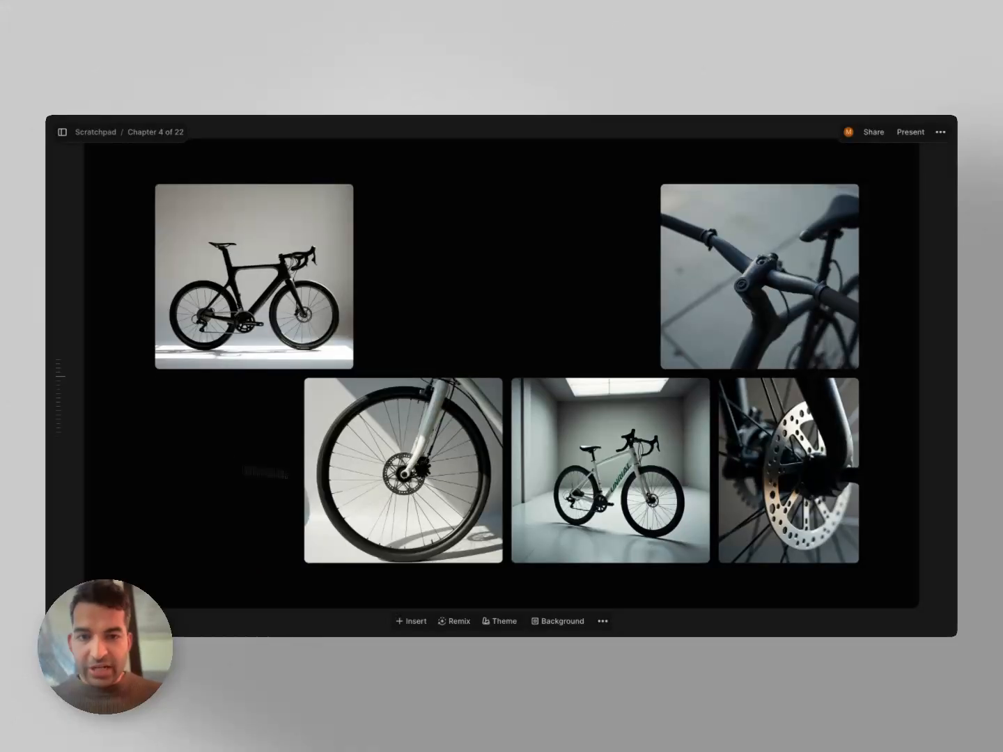
pyautogui.click(454, 622)
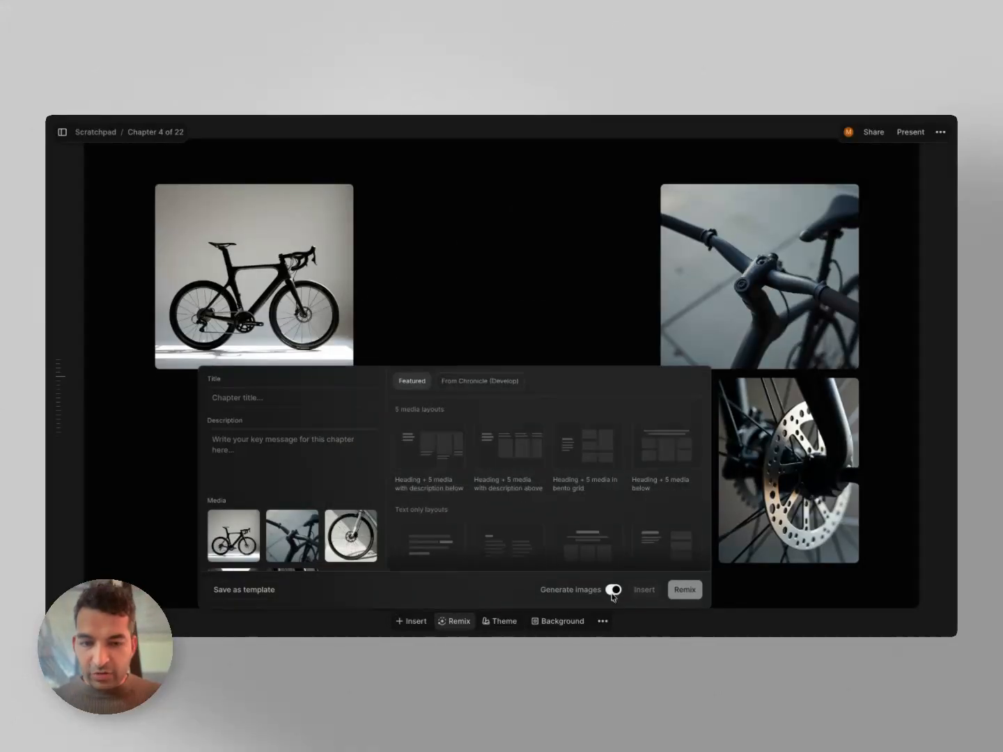
pyautogui.click(613, 591)
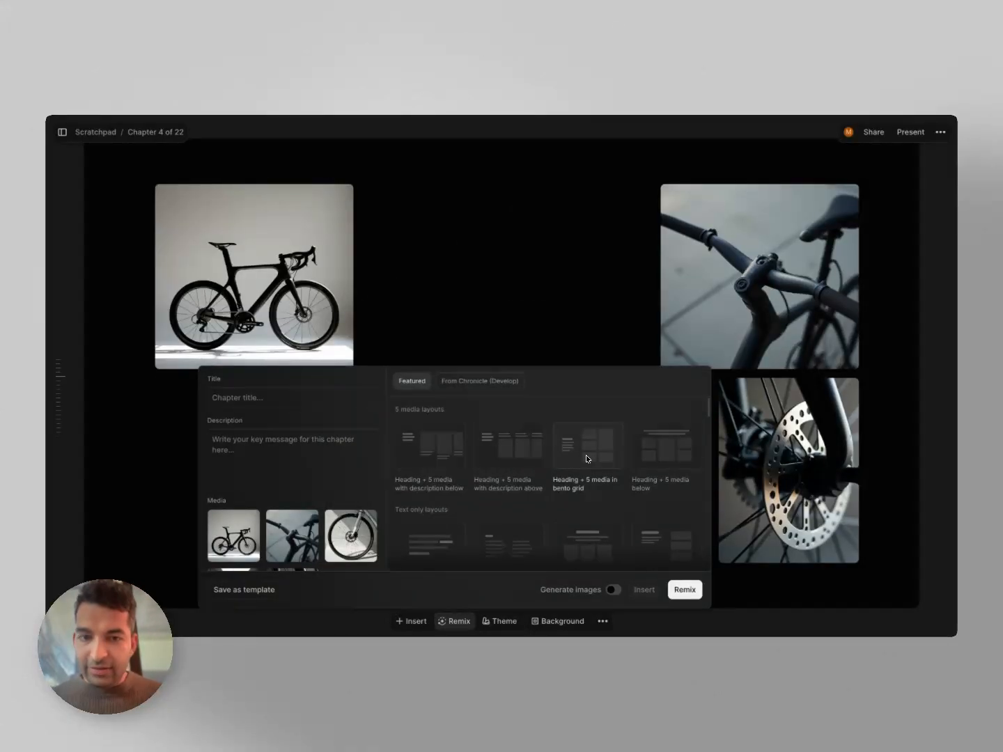
pyautogui.click(683, 589)
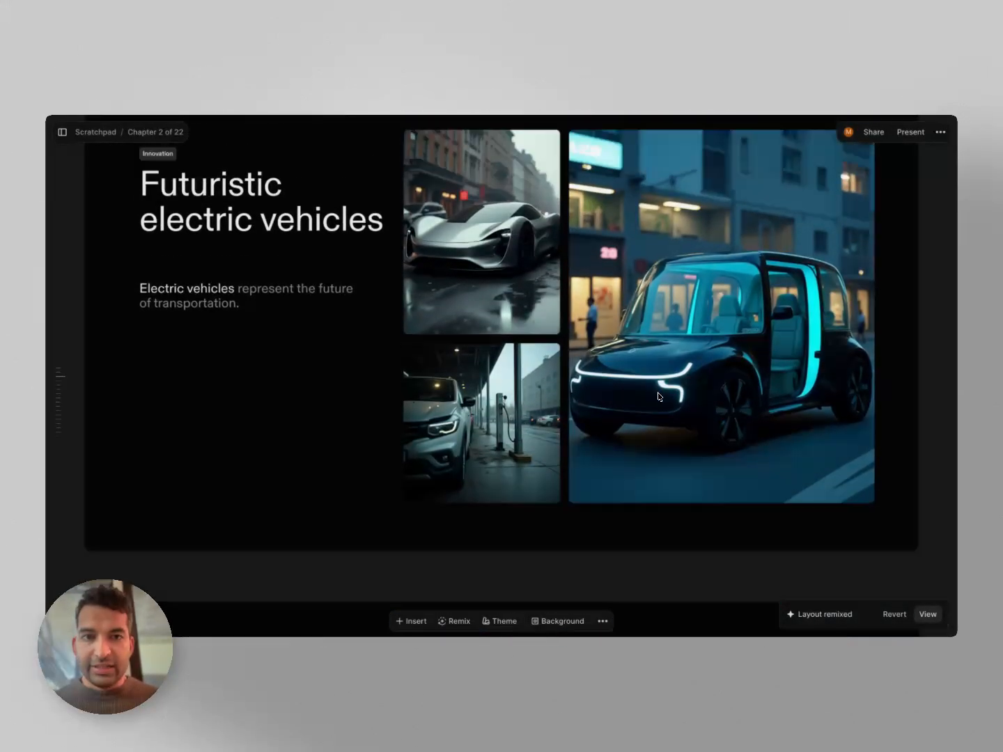
pyautogui.scroll(-3)
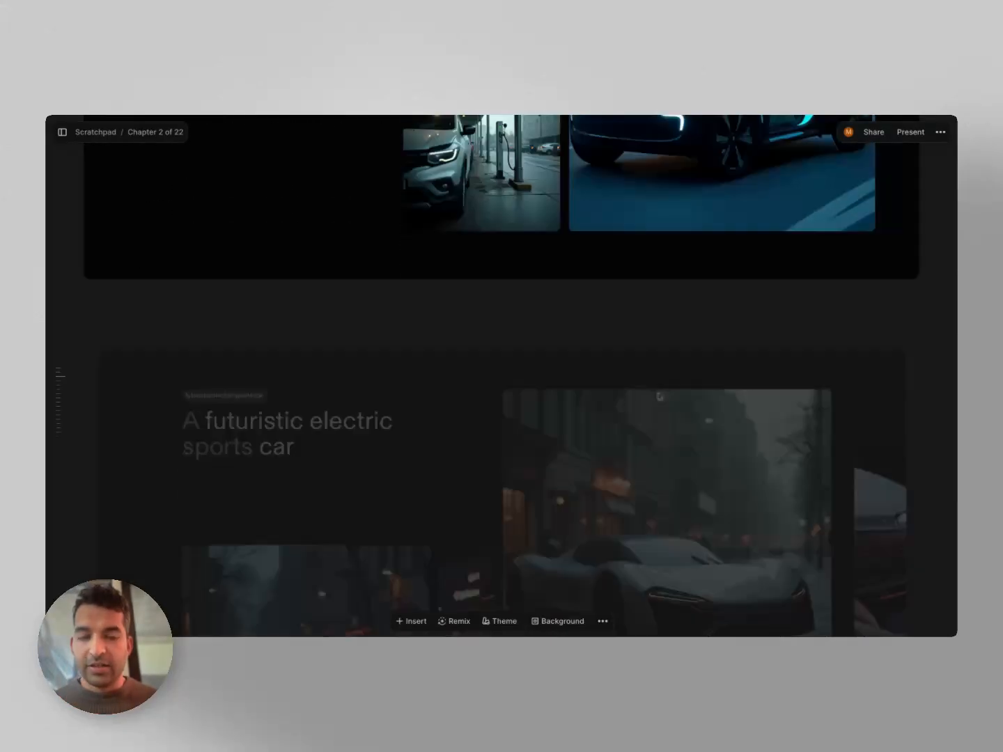